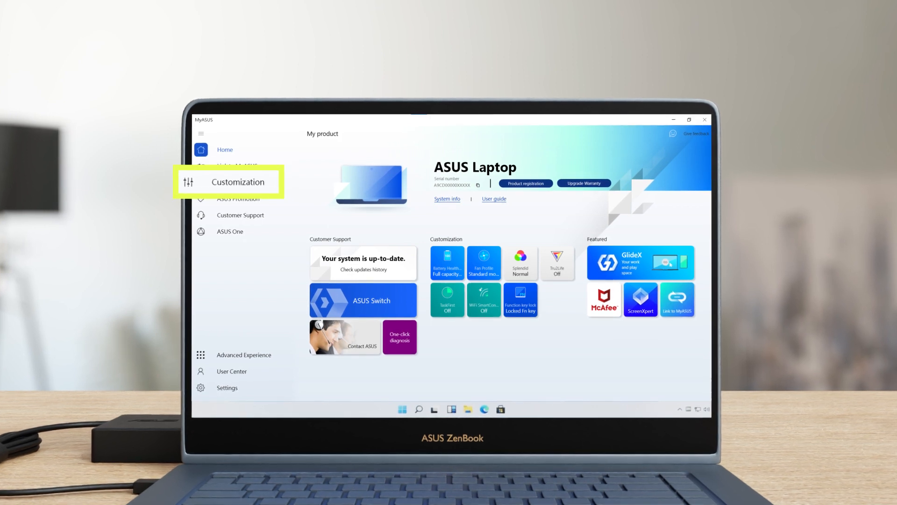
# Step: Open the Customization page in the MyASUS sidebar
pyautogui.click(234, 182)
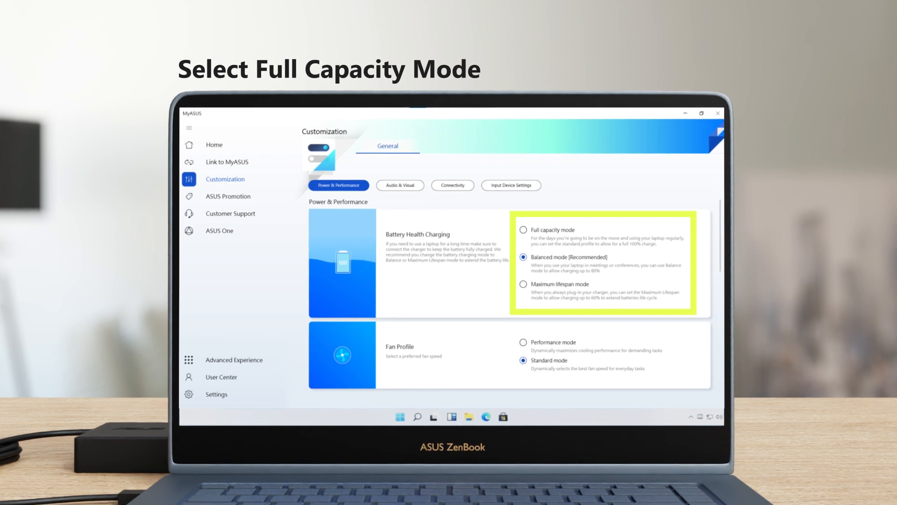
# Step: Select Full capacity mode under Battery Health Charging
pyautogui.click(523, 230)
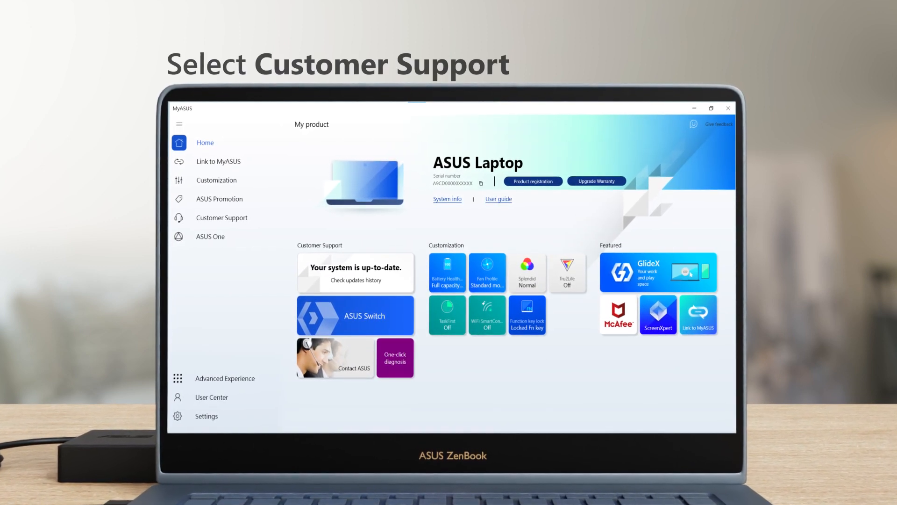
# Step: In Customer Support, tick Battery under Customized diagnosis and start the Checkup
pyautogui.click(222, 216)
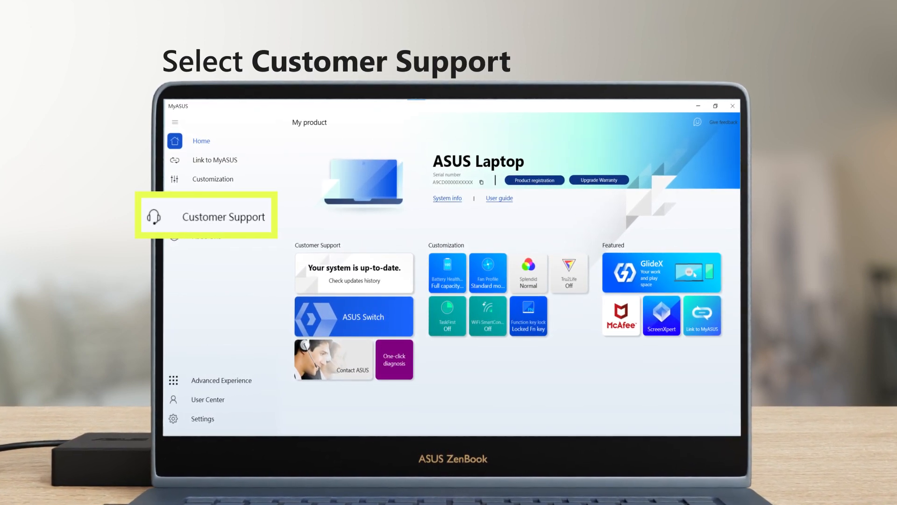
pyautogui.click(224, 216)
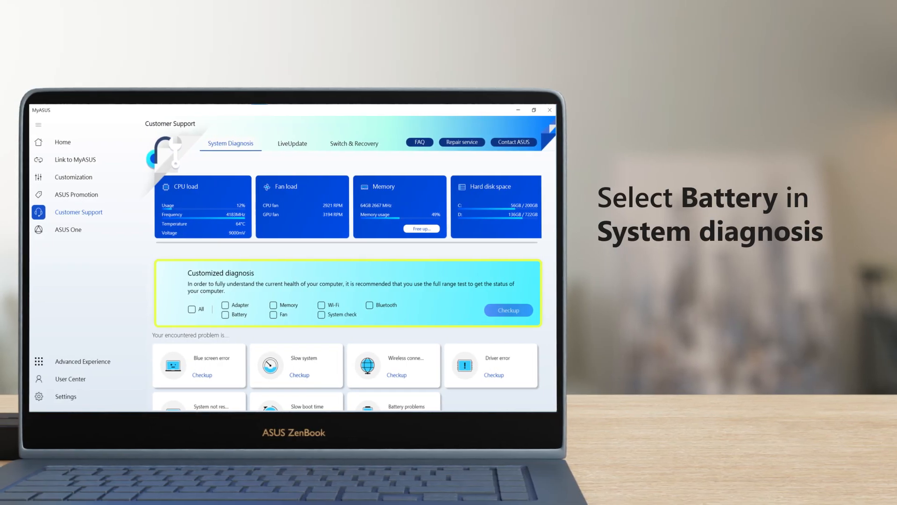
pyautogui.click(229, 314)
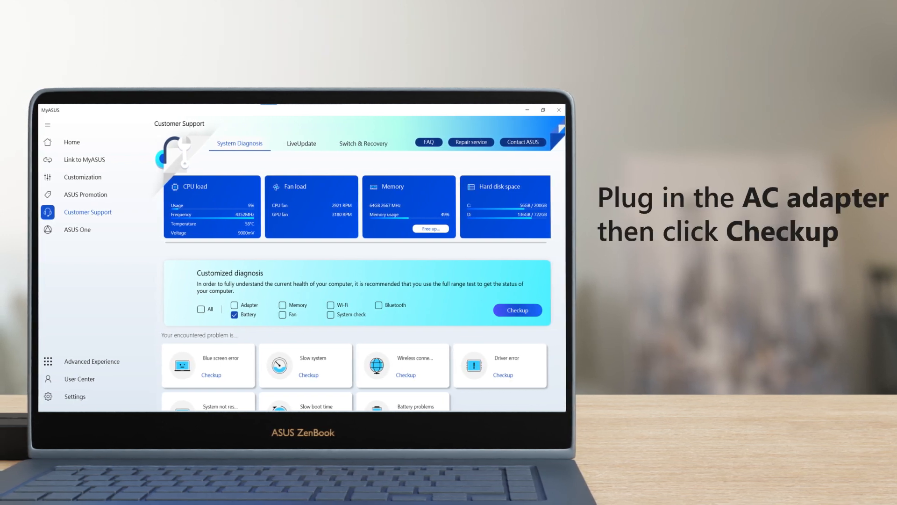
pyautogui.click(515, 310)
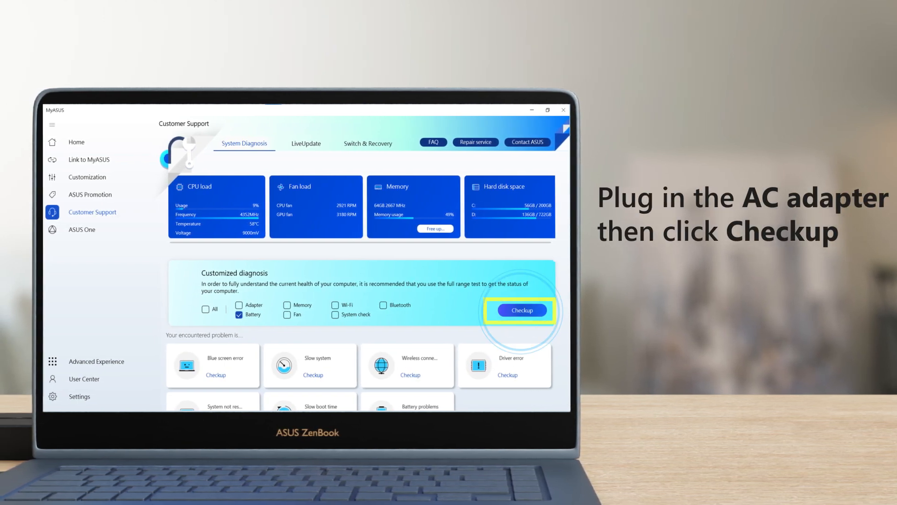
pyautogui.click(522, 309)
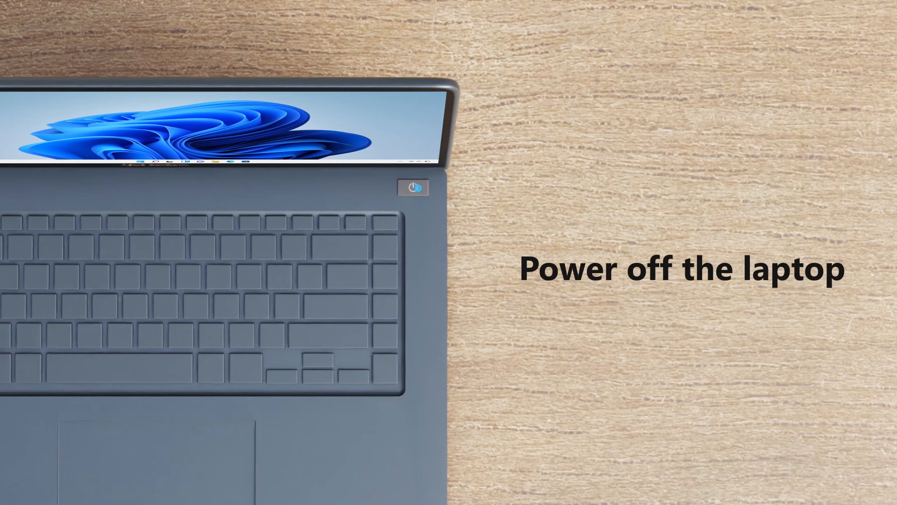
# Step: Press the power button to turn the laptop off
pyautogui.click(413, 188)
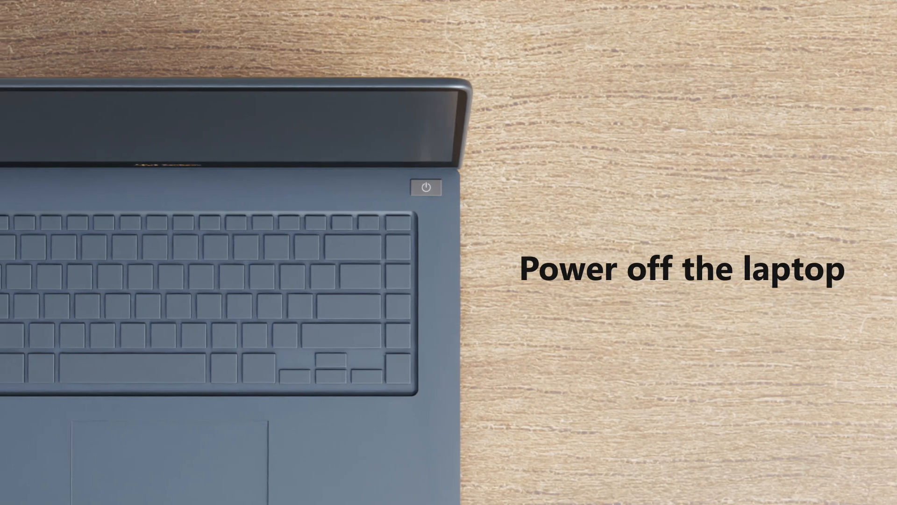